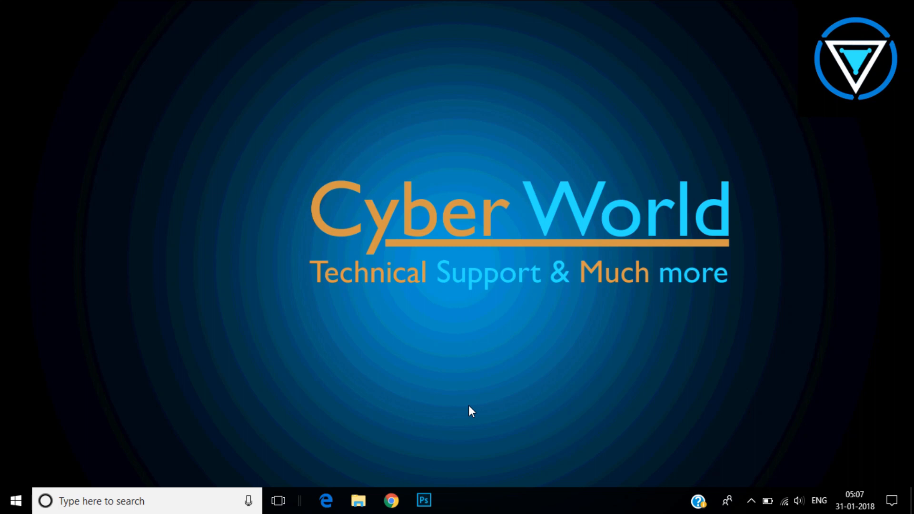
pyautogui.moveTo(400, 438)
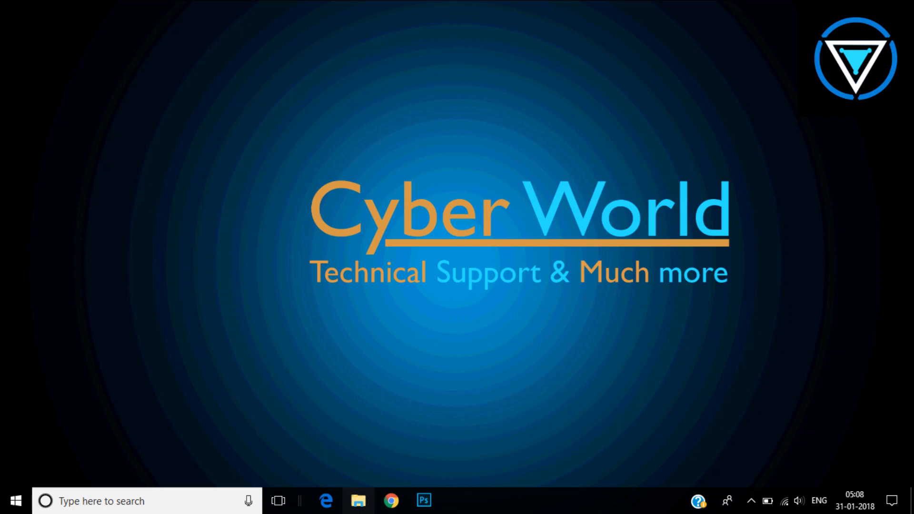
# Step: Show the USB (I:) drive's Properties from This PC — NTFS, 29.3 GB free of 29.4 GB
pyautogui.click(359, 500)
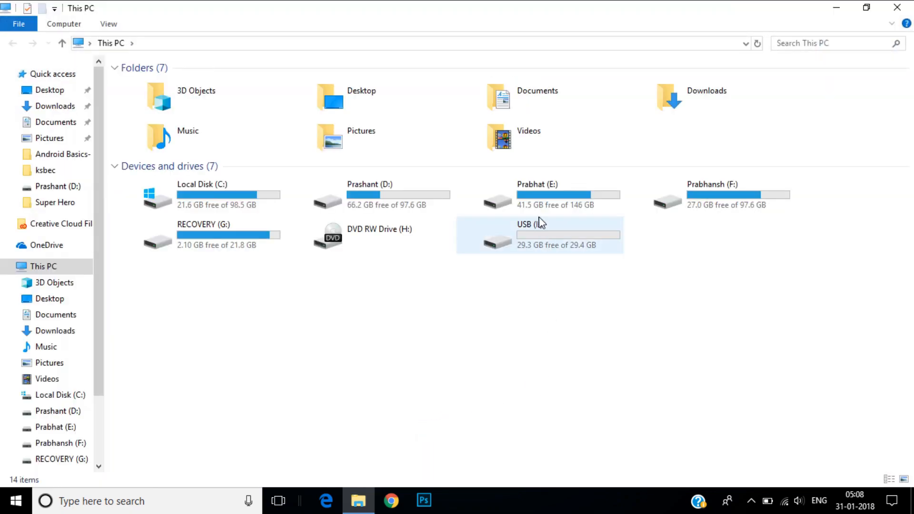
pyautogui.rightClick(538, 240)
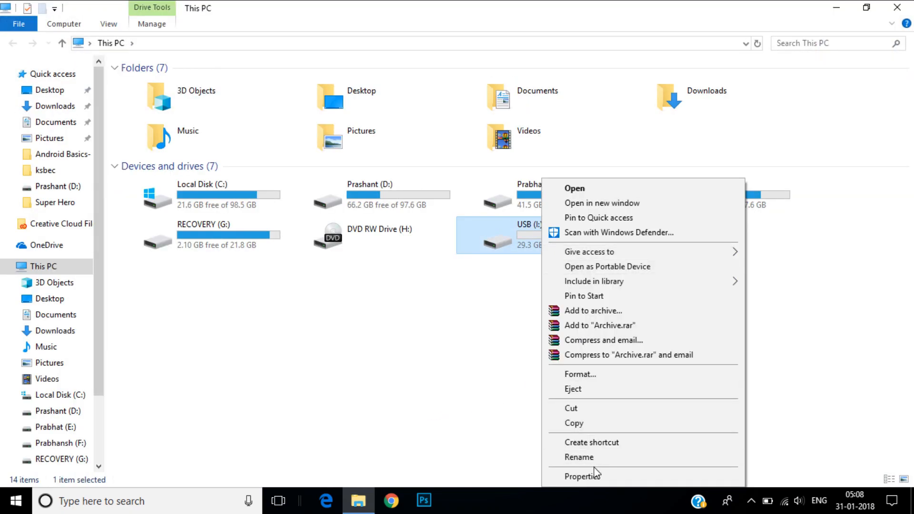
pyautogui.click(582, 476)
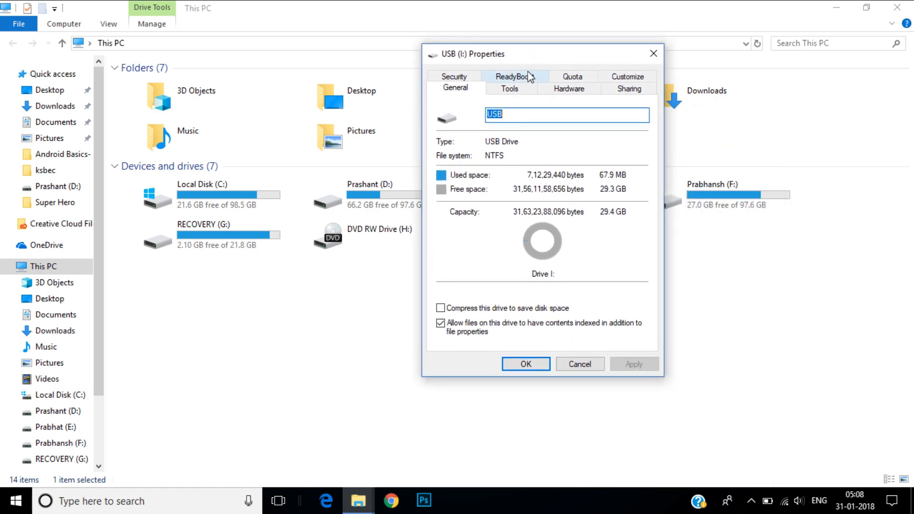
# Step: View the ReadyBoost settings, currently 'Do not use this device' with 29999 MB recommended
pyautogui.click(516, 77)
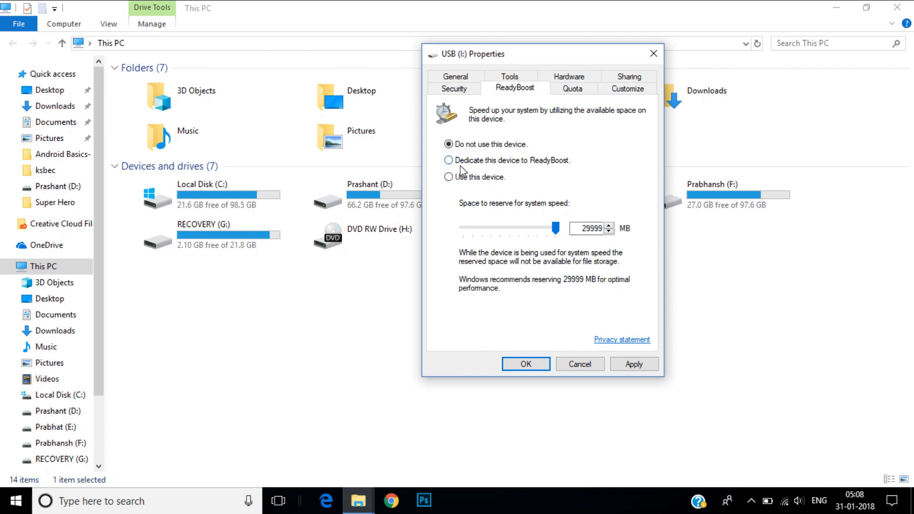
pyautogui.moveTo(478, 166)
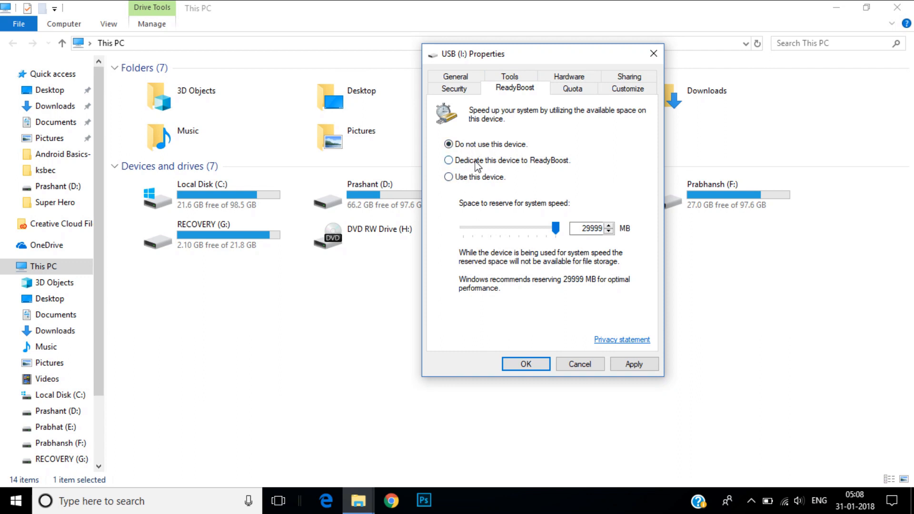
pyautogui.moveTo(513, 168)
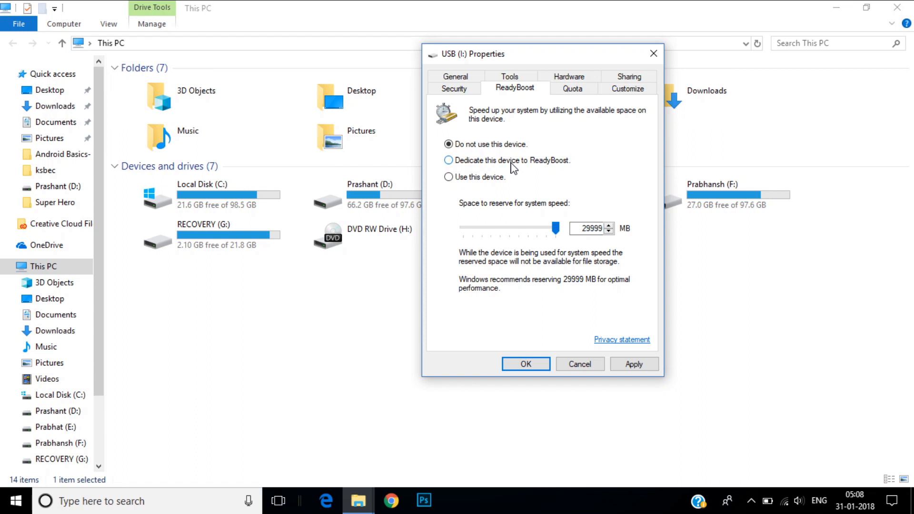
pyautogui.moveTo(503, 187)
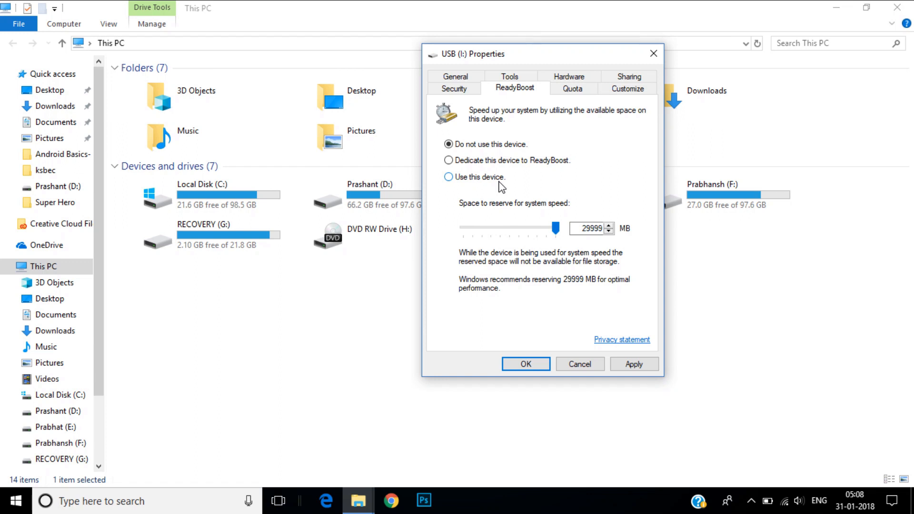
pyautogui.moveTo(593, 241)
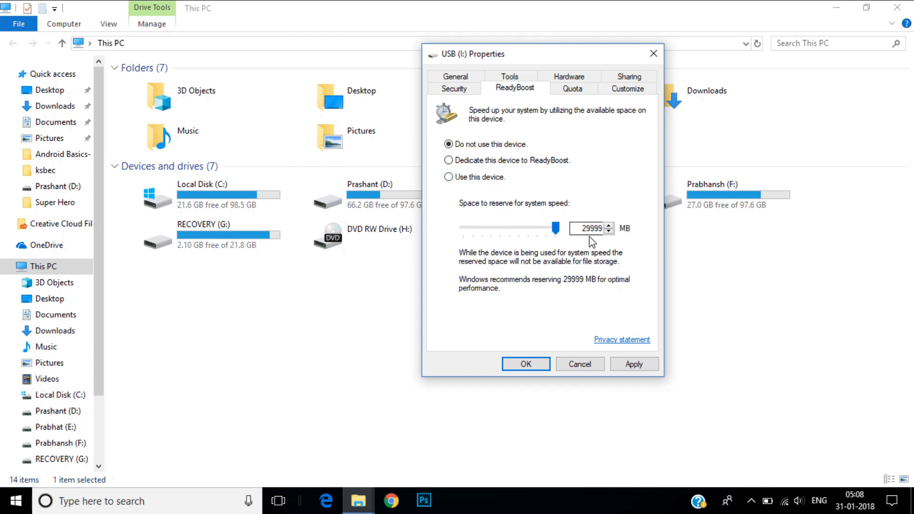
pyautogui.moveTo(614, 248)
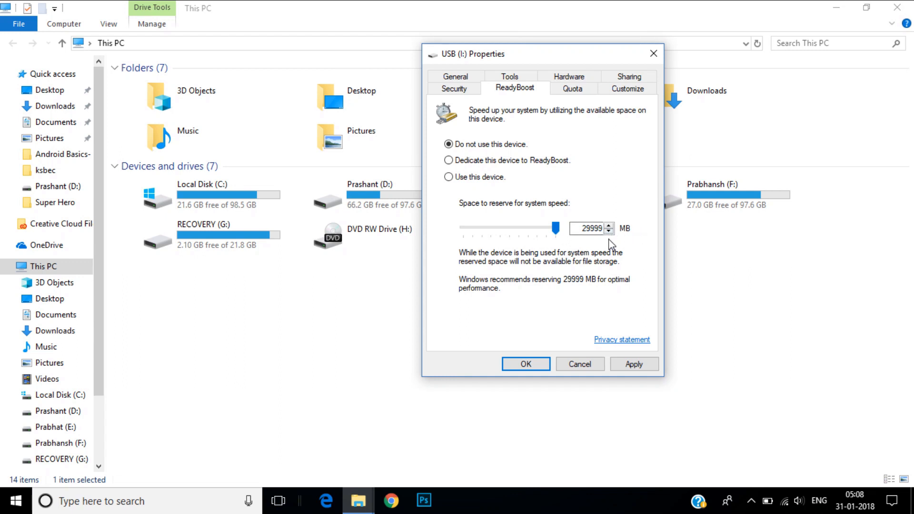
pyautogui.moveTo(565, 243)
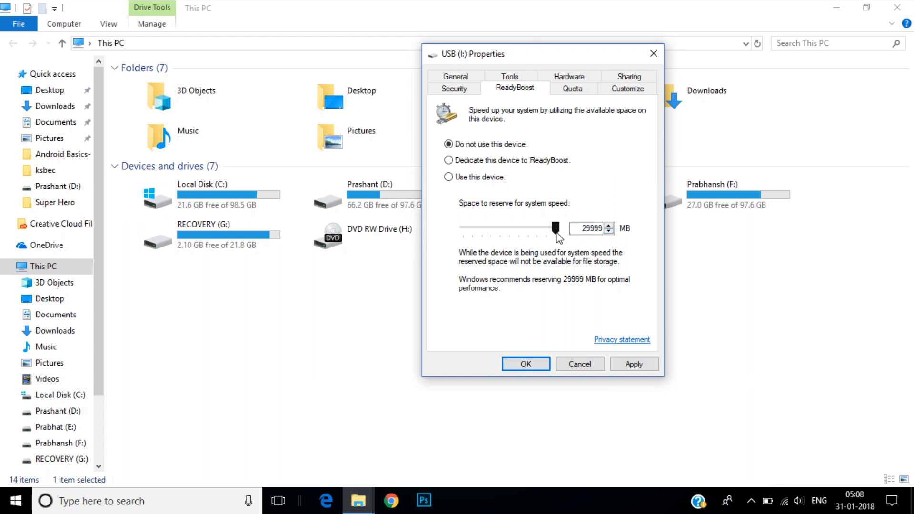
pyautogui.moveTo(594, 247)
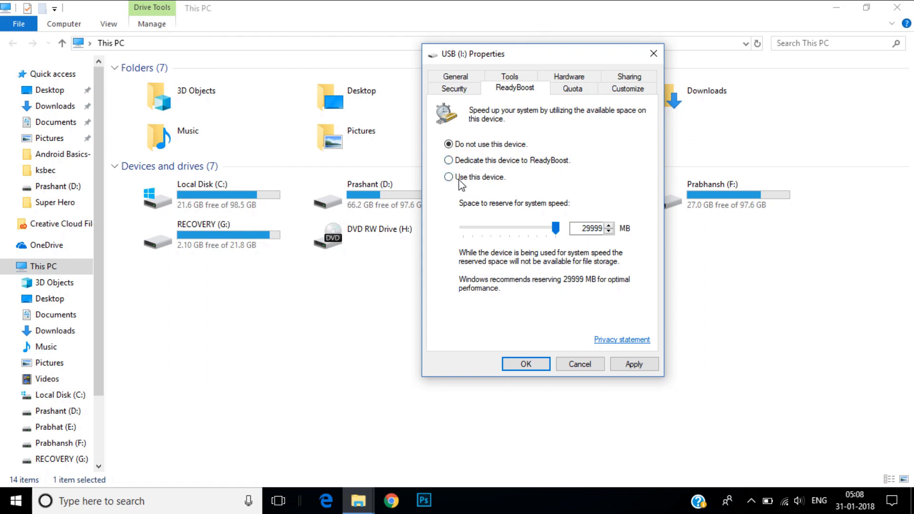
# Step: Enable 'Use this device' for ReadyBoost with 29999 MB reserved and confirm the Properties
pyautogui.click(449, 177)
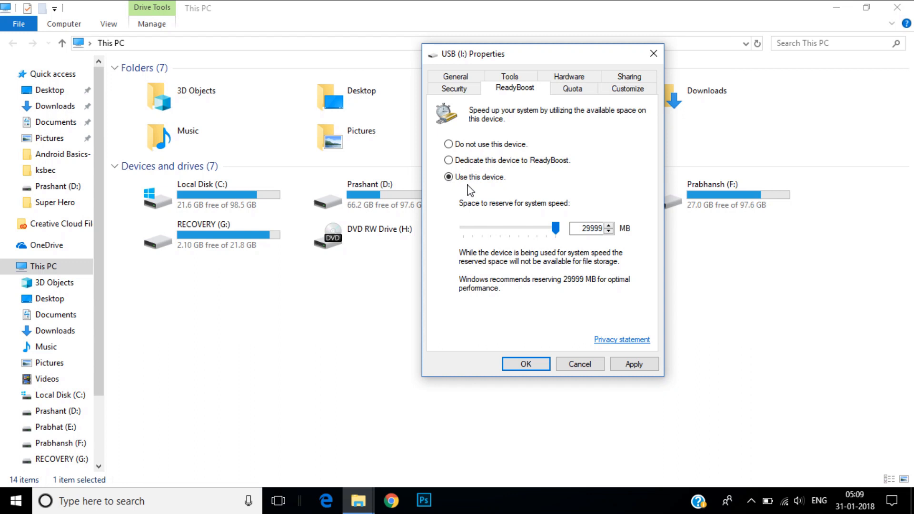
pyautogui.moveTo(484, 188)
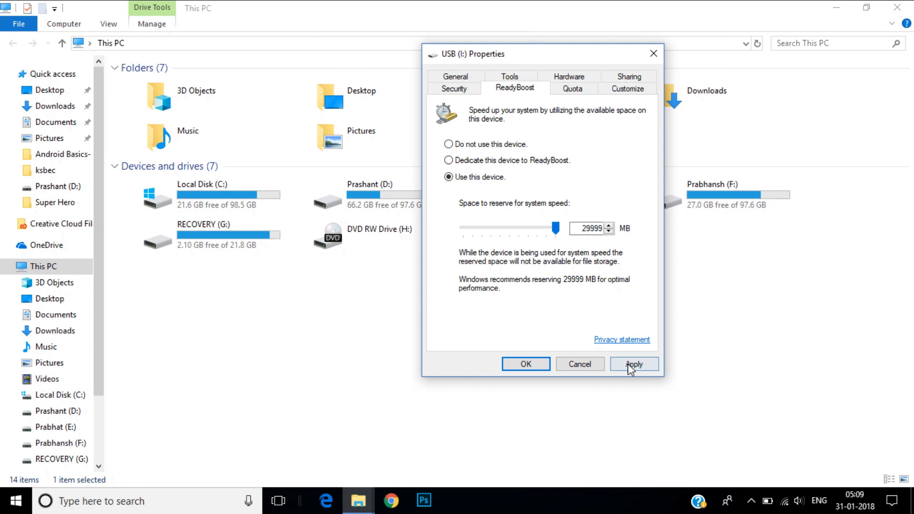
pyautogui.click(635, 364)
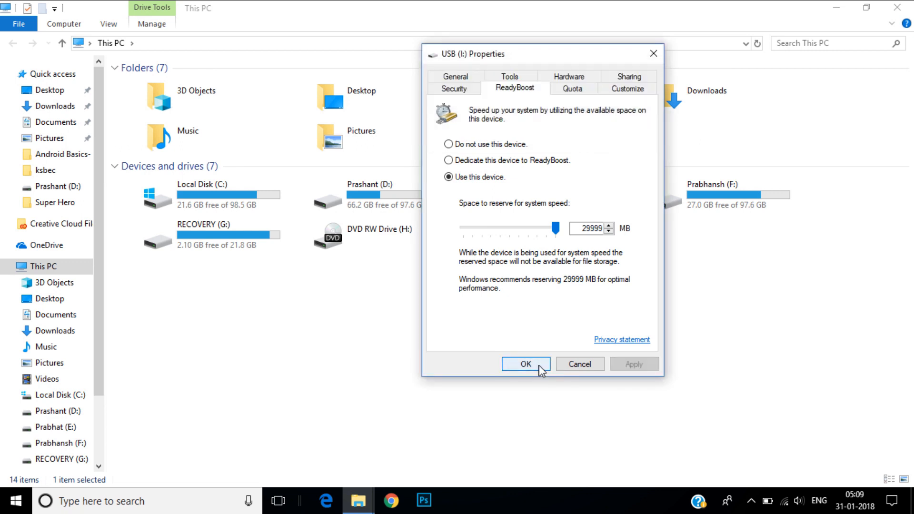
pyautogui.click(526, 364)
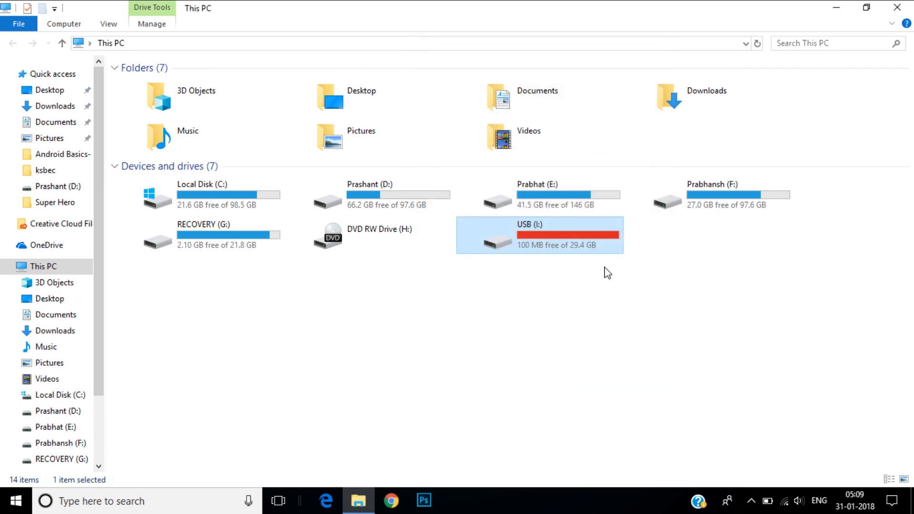
pyautogui.moveTo(610, 253)
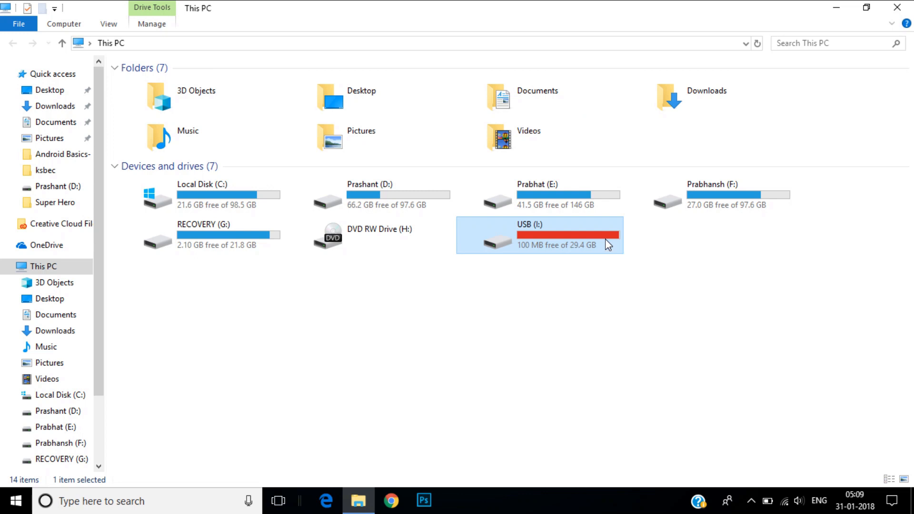
# Step: Browse into USB (I:) and select its 29.2 GB ReadyBoost cache file
pyautogui.doubleClick(557, 234)
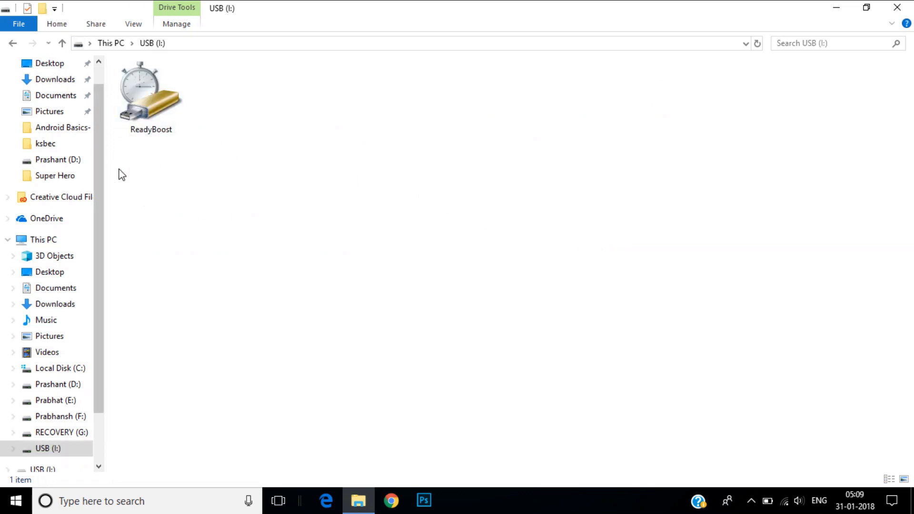
pyautogui.click(152, 95)
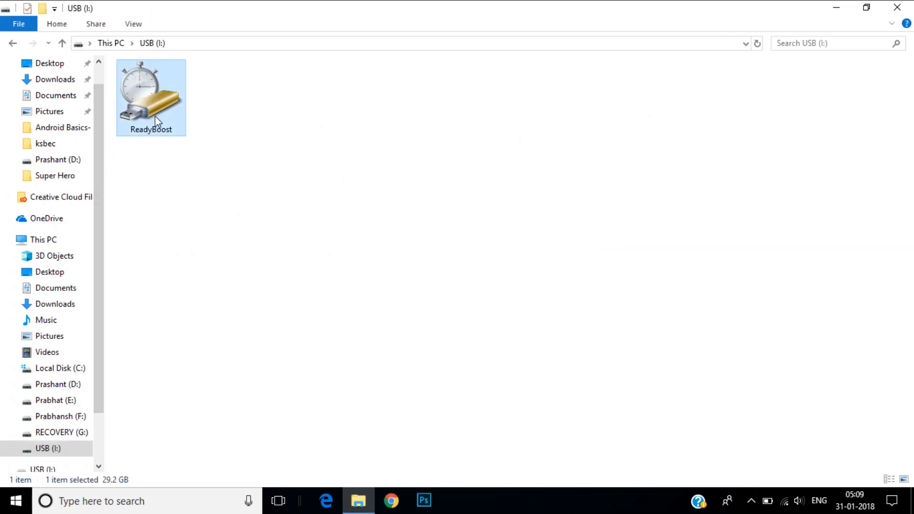
pyautogui.doubleClick(152, 95)
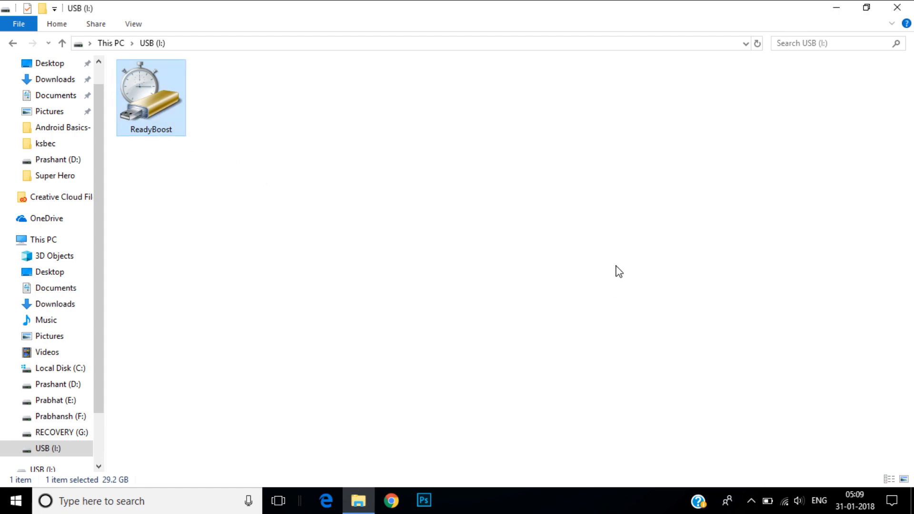
pyautogui.moveTo(474, 155)
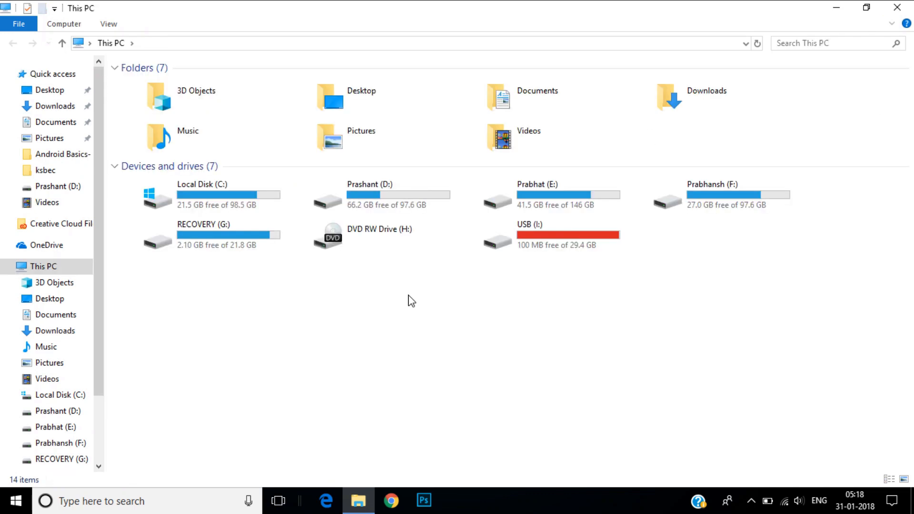
pyautogui.moveTo(470, 284)
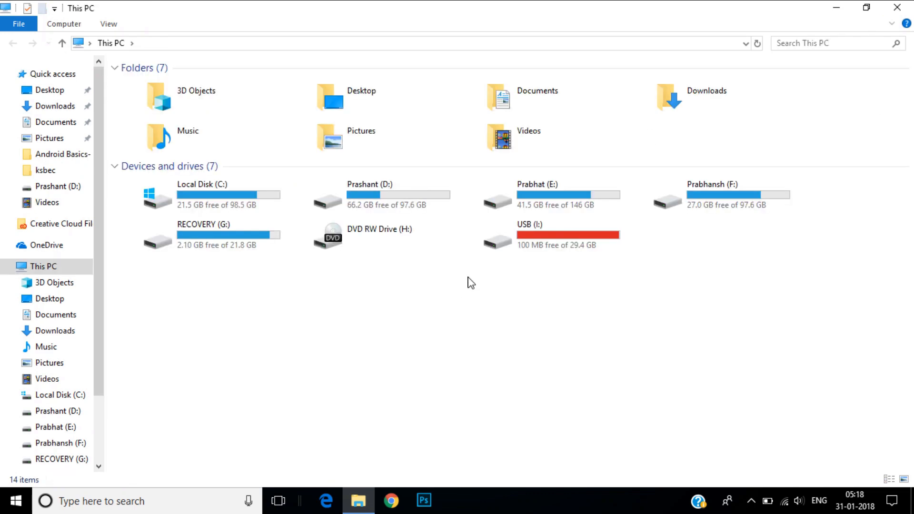
pyautogui.moveTo(536, 264)
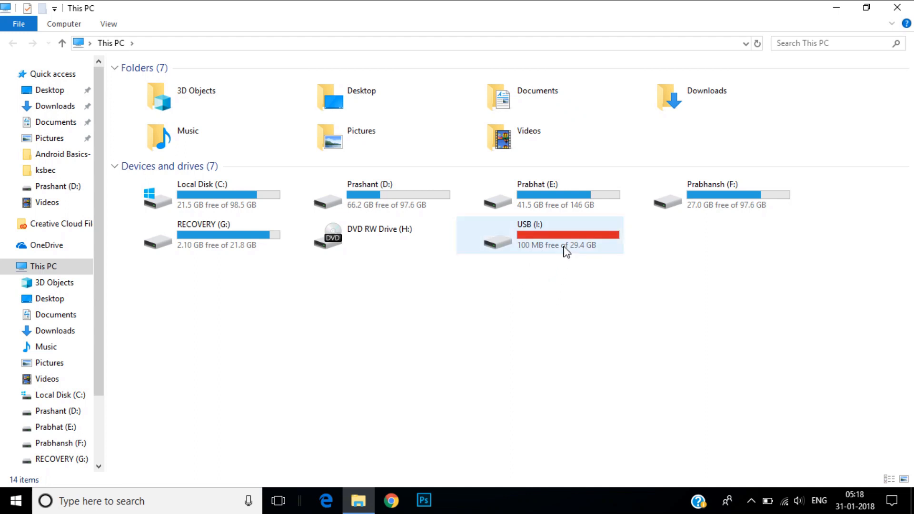
pyautogui.moveTo(566, 252)
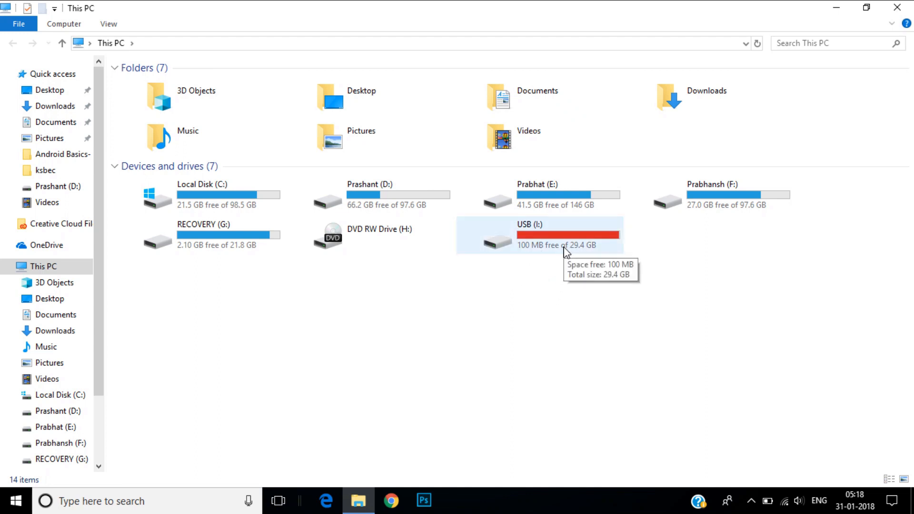
pyautogui.moveTo(556, 251)
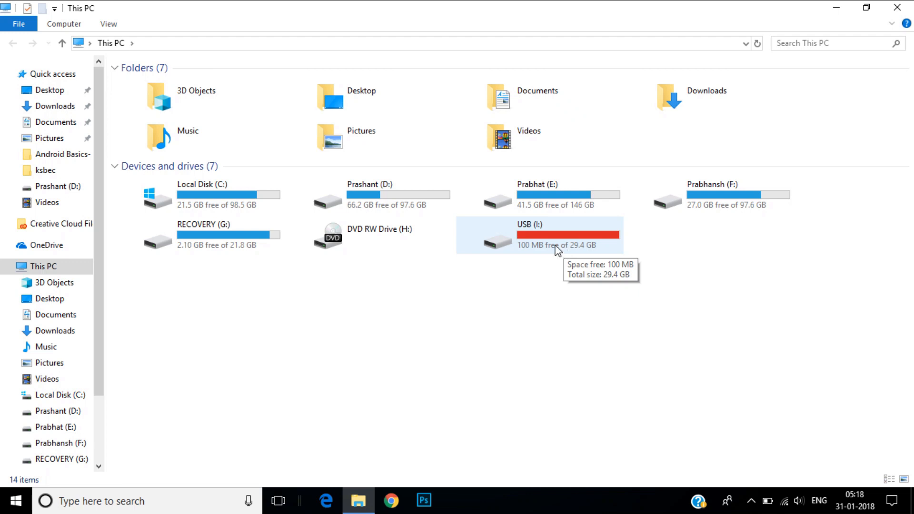
# Step: Bring up the USB (I:) Properties again, now showing 29.3 GB used and 100 MB free
pyautogui.rightClick(553, 250)
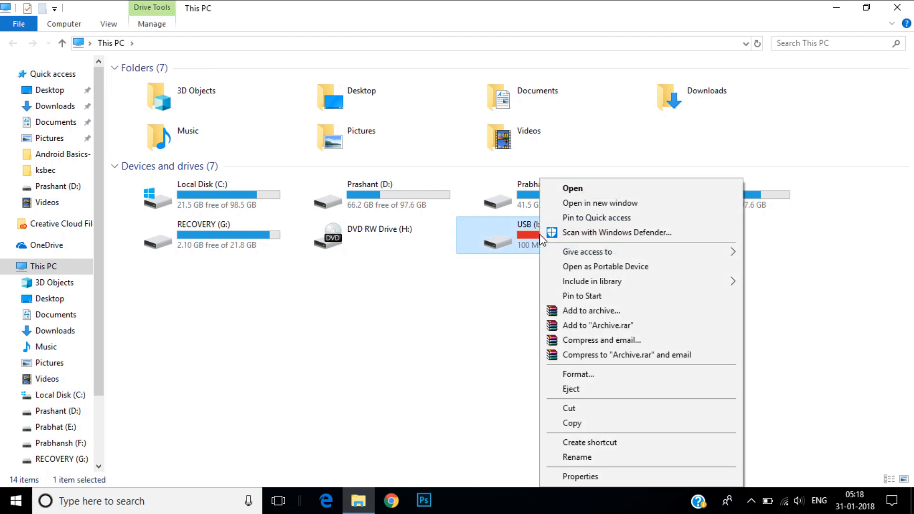
pyautogui.moveTo(580, 476)
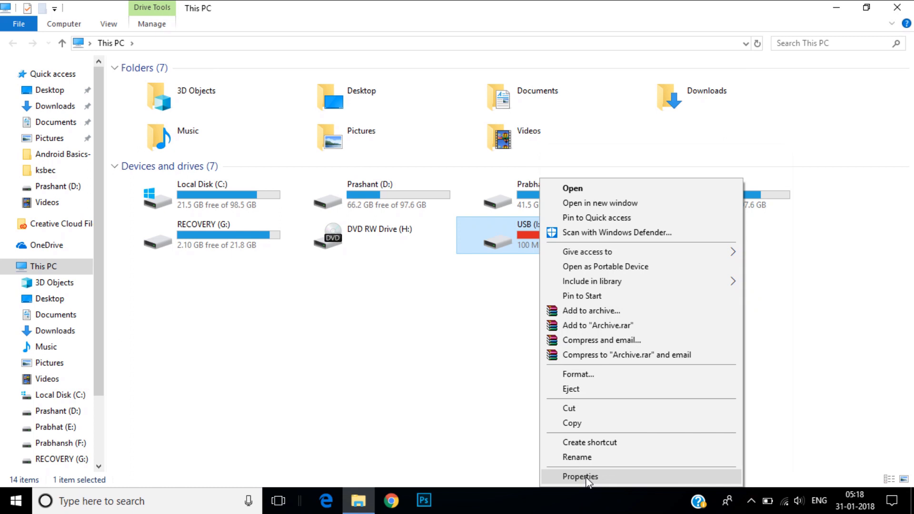
pyautogui.click(580, 476)
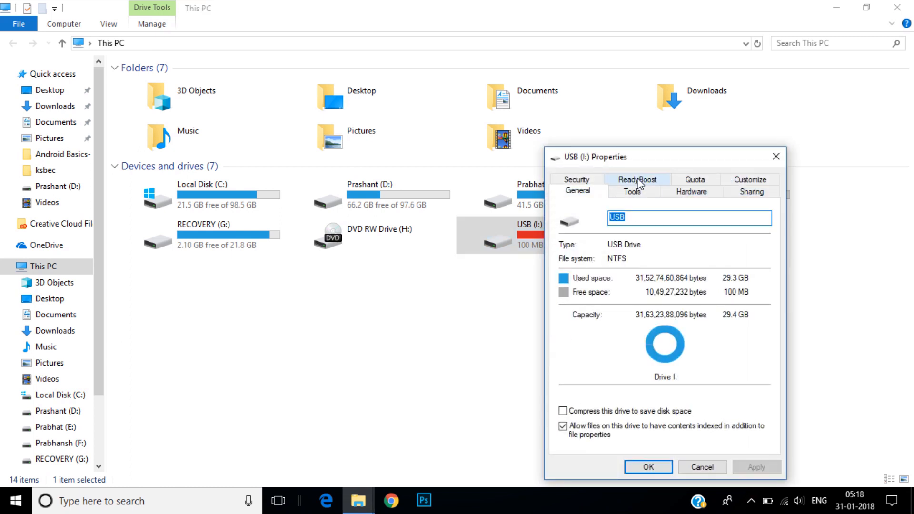
# Step: Set ReadyBoost to 'Do not use this device', confirm, check the now-empty drive and close the window
pyautogui.click(640, 179)
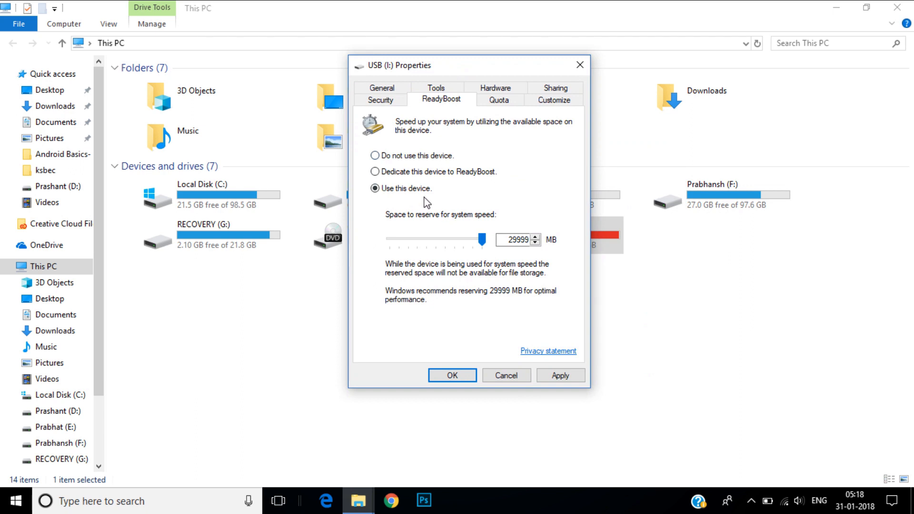
pyautogui.click(375, 156)
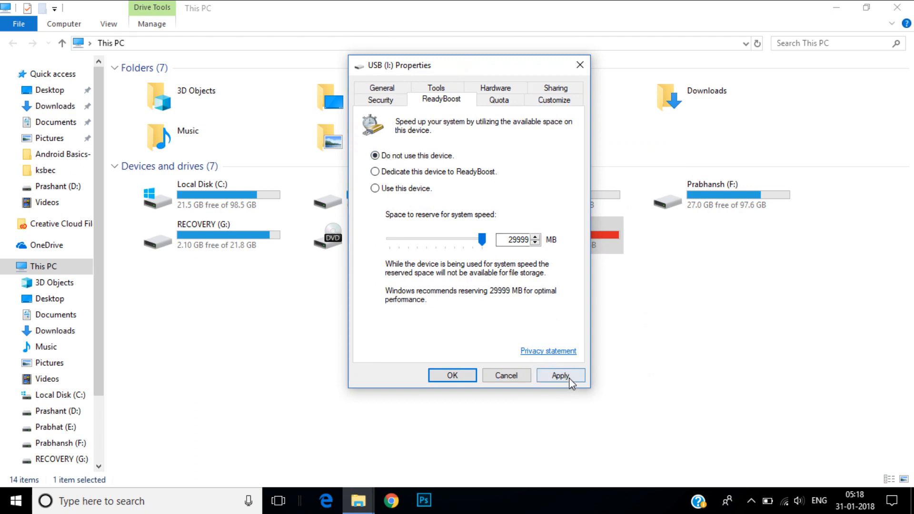
pyautogui.click(560, 375)
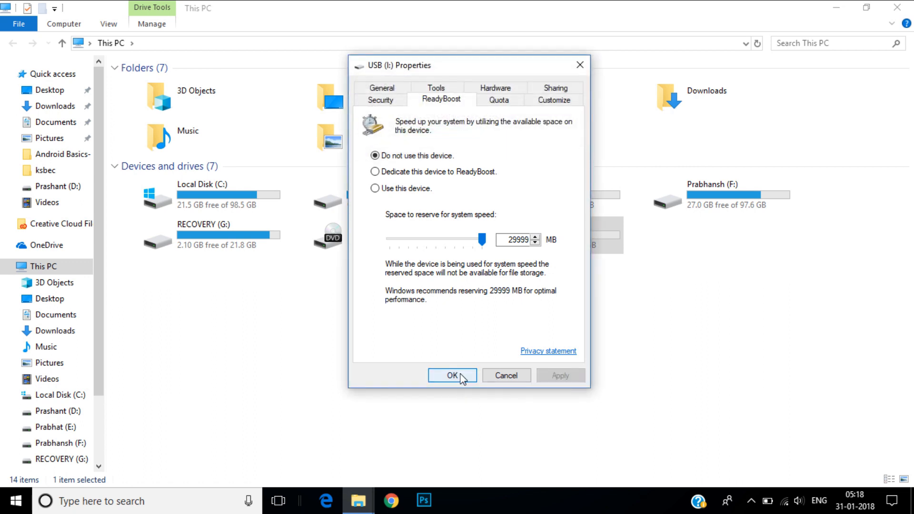
pyautogui.click(451, 376)
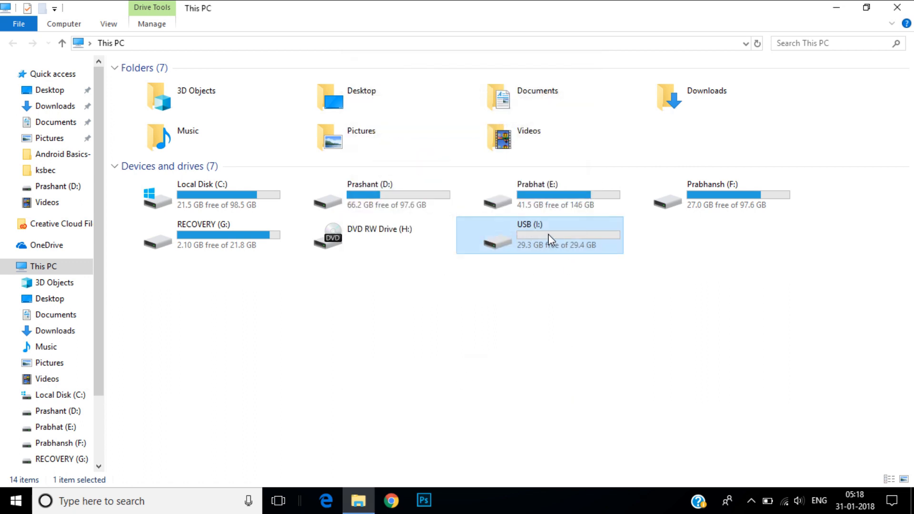
pyautogui.doubleClick(532, 224)
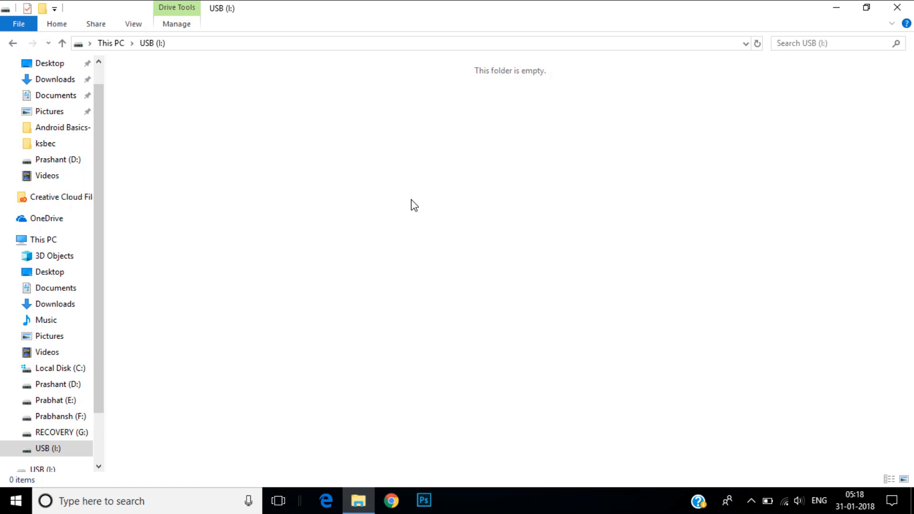
pyautogui.moveTo(4, 21)
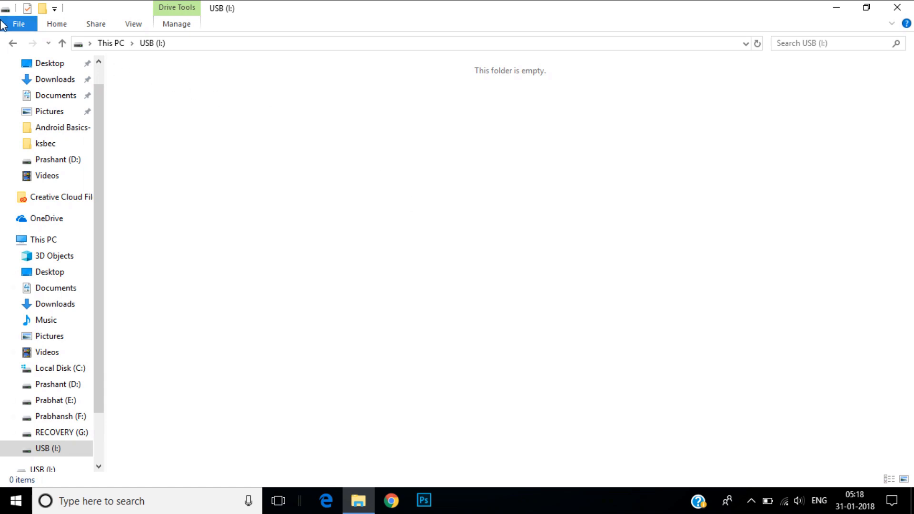
pyautogui.click(36, 240)
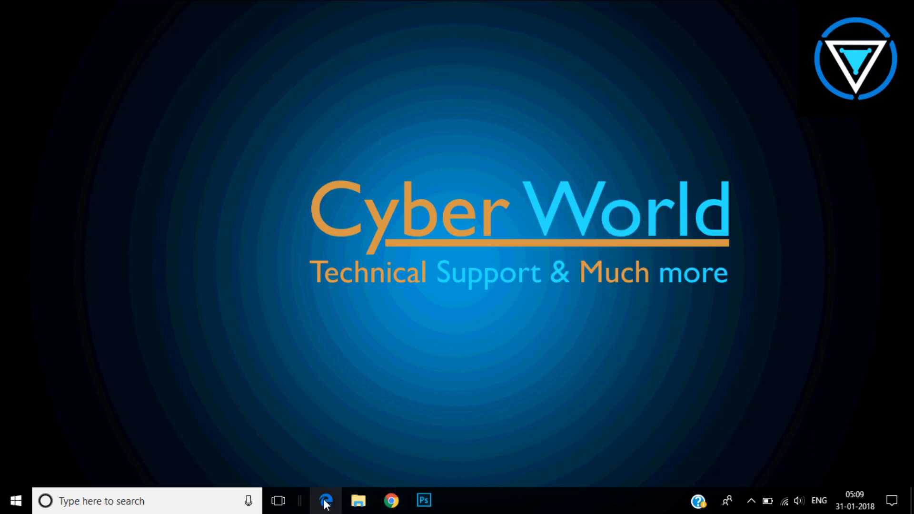
# Step: Launch Edge and reopen the 'USB and SD storage media – ReadyBoost' support article from History
pyautogui.click(325, 501)
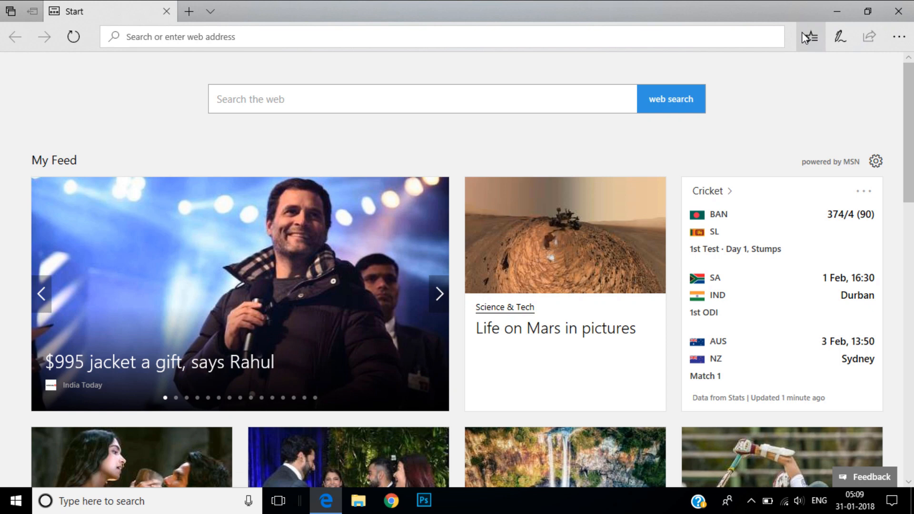
pyautogui.click(811, 36)
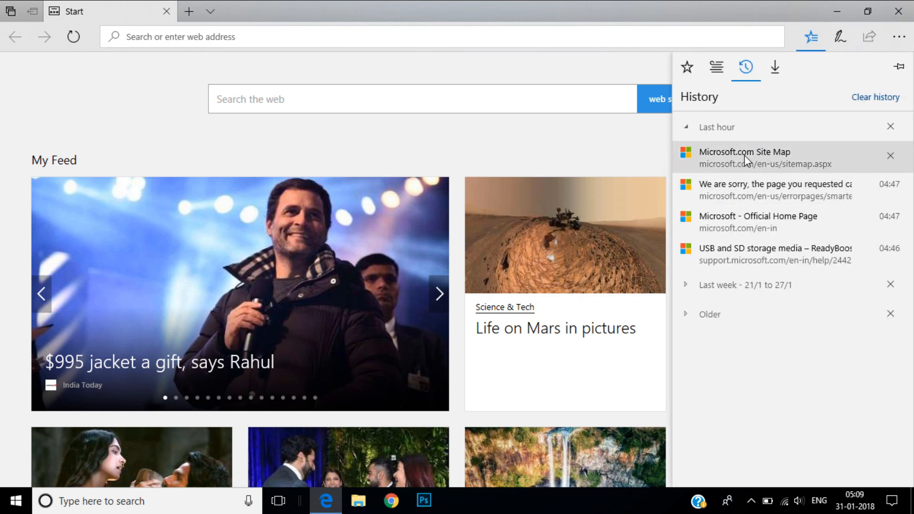
pyautogui.click(761, 249)
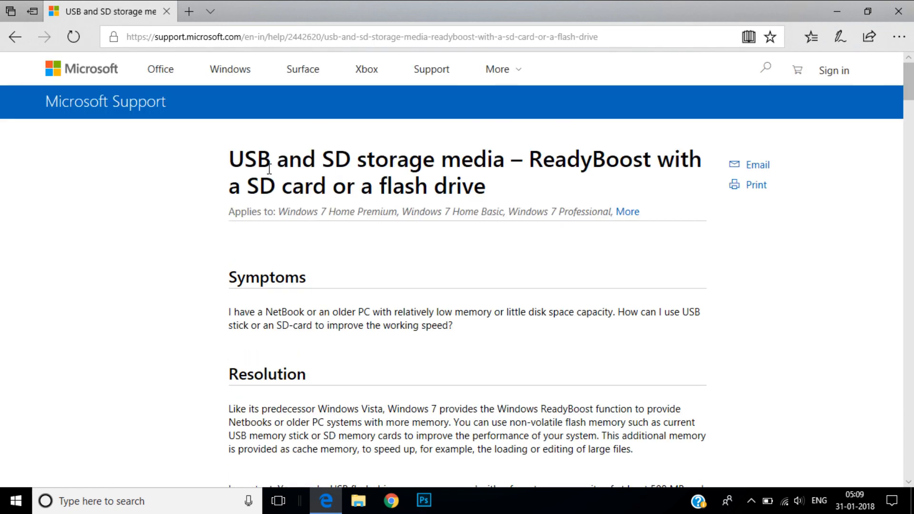
pyautogui.moveTo(440, 162)
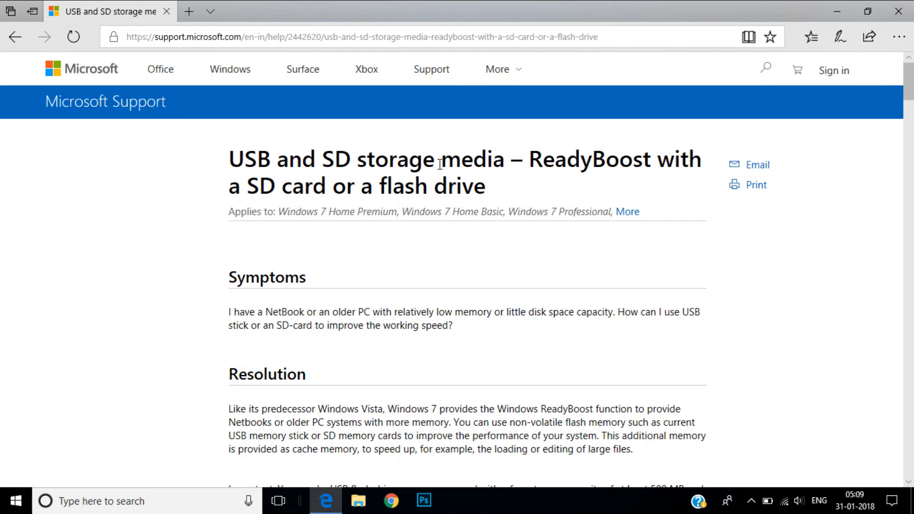
# Step: Scroll through Using ReadyBoost steps 1–3, from plugging in the drive to 'Use this device'
pyautogui.click(833, 71)
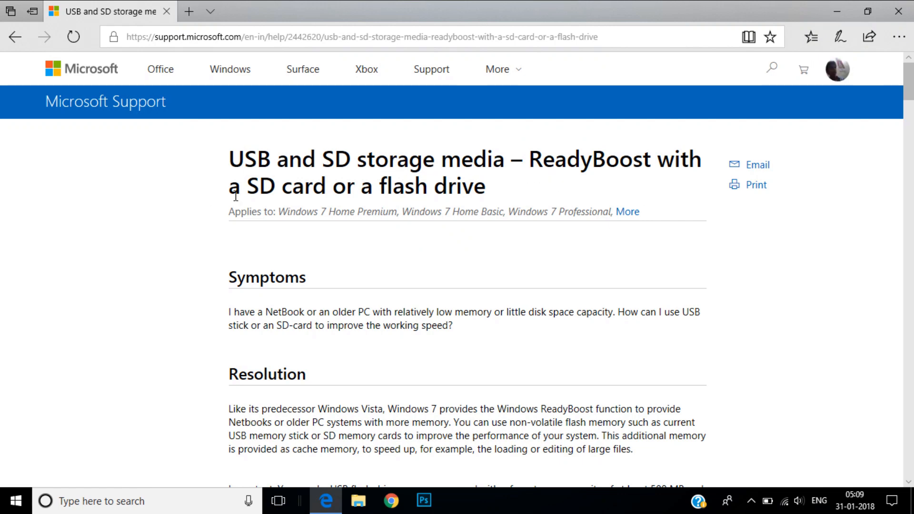
pyautogui.scroll(-3)
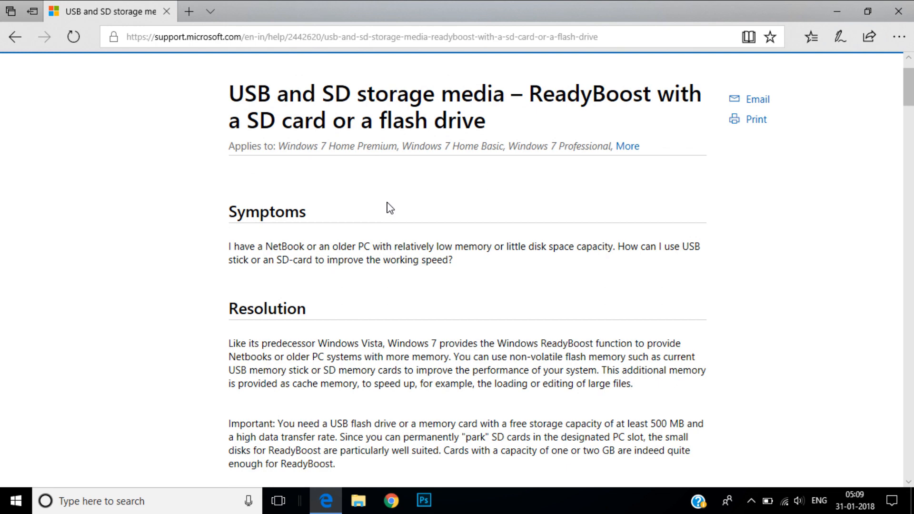
pyautogui.scroll(-3)
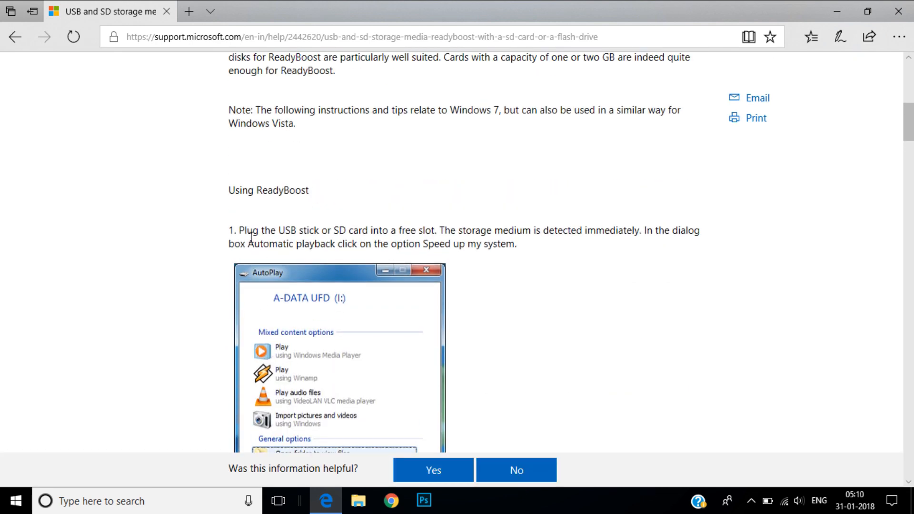
pyautogui.scroll(-3)
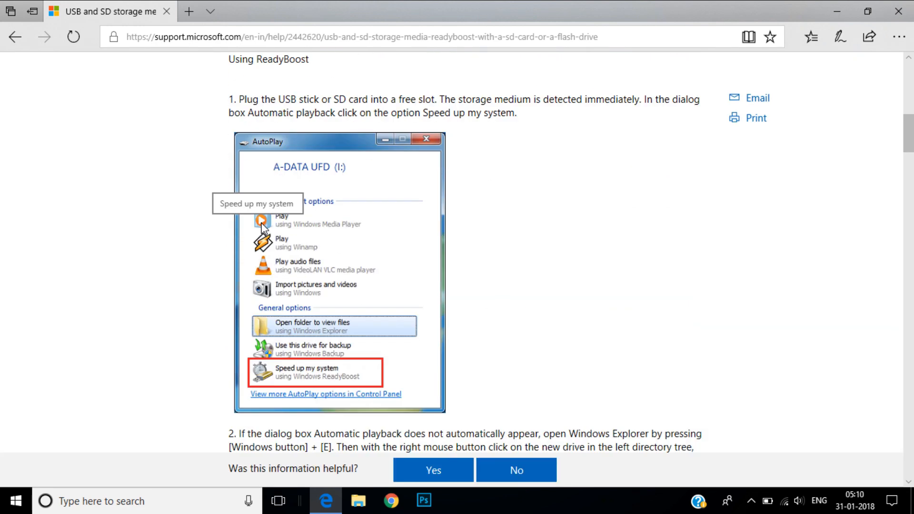
pyautogui.scroll(-3)
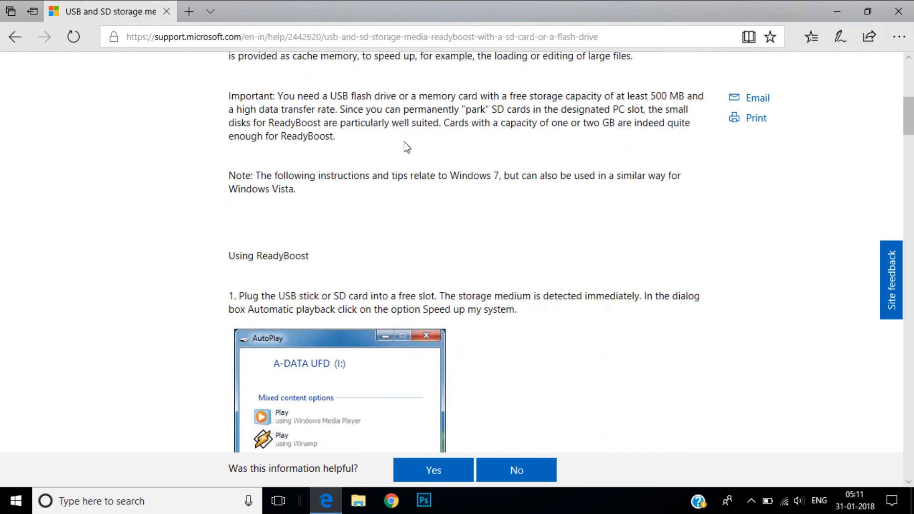
pyautogui.moveTo(307, 194)
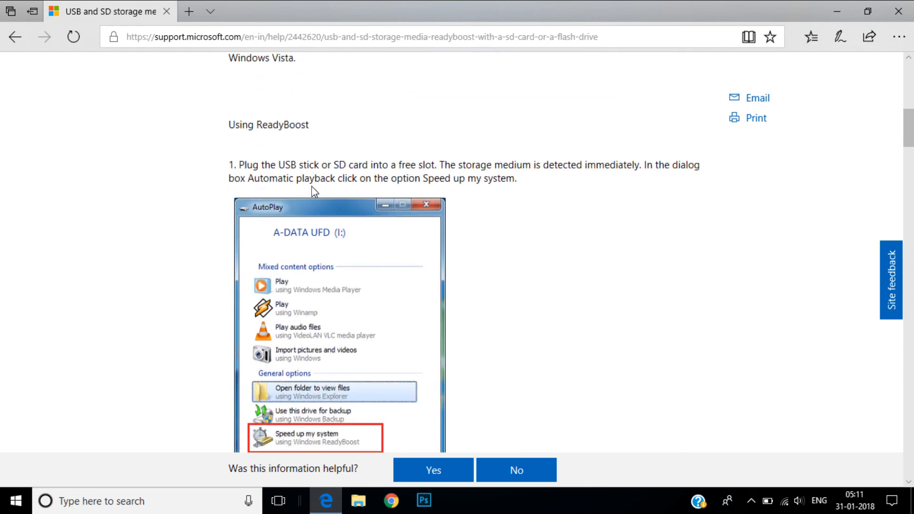
pyautogui.scroll(-3)
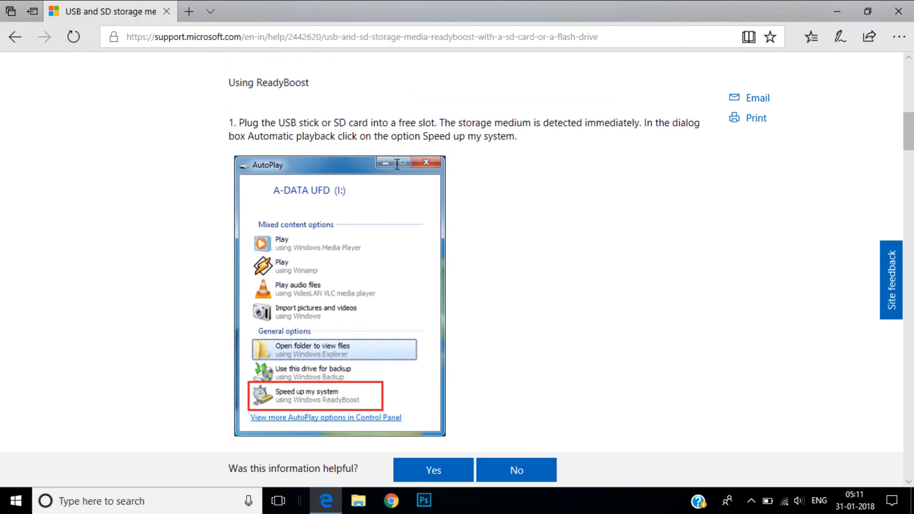
pyautogui.scroll(-3)
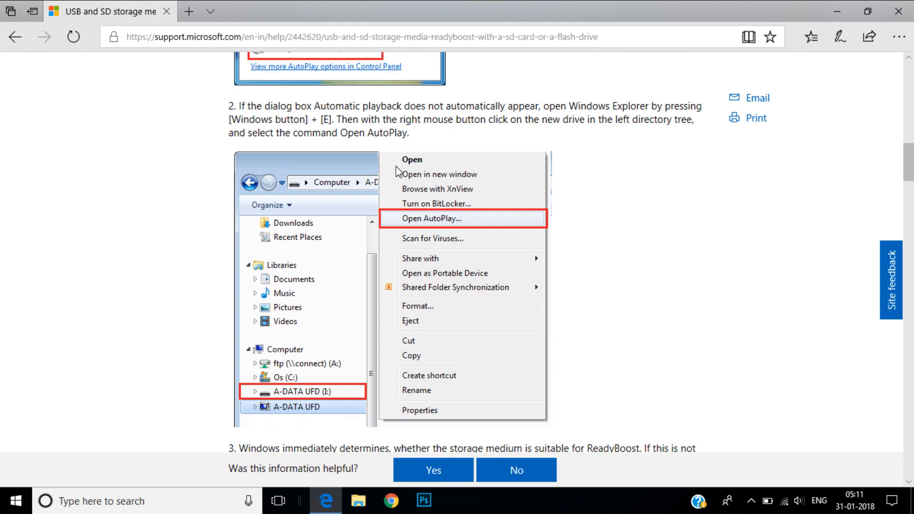
pyautogui.scroll(-3)
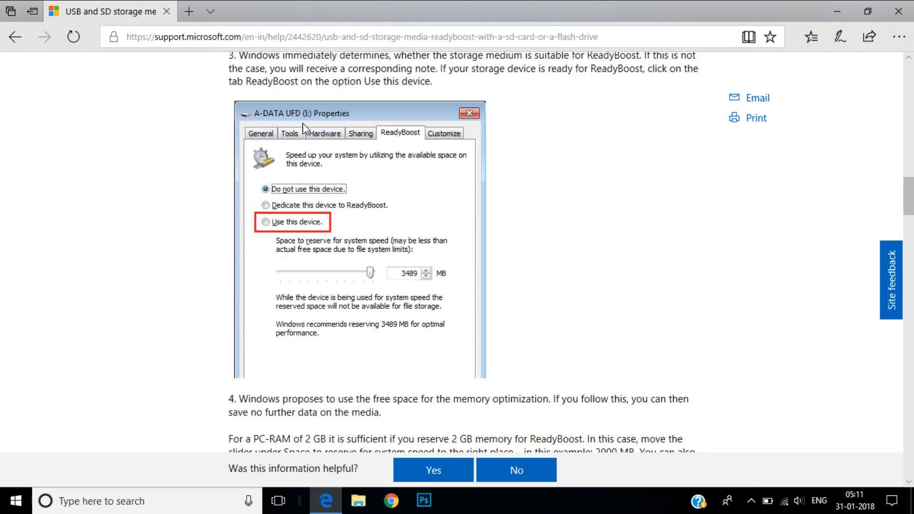
pyautogui.moveTo(405, 143)
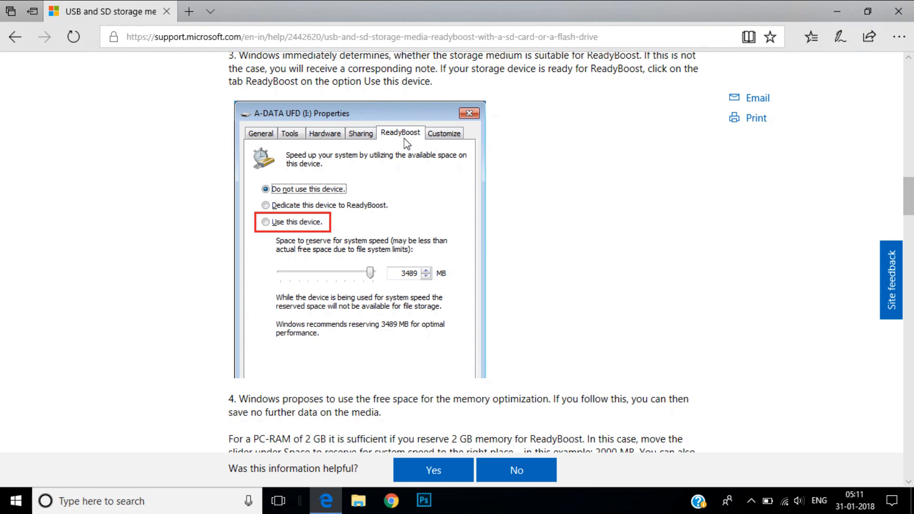
pyautogui.scroll(-3)
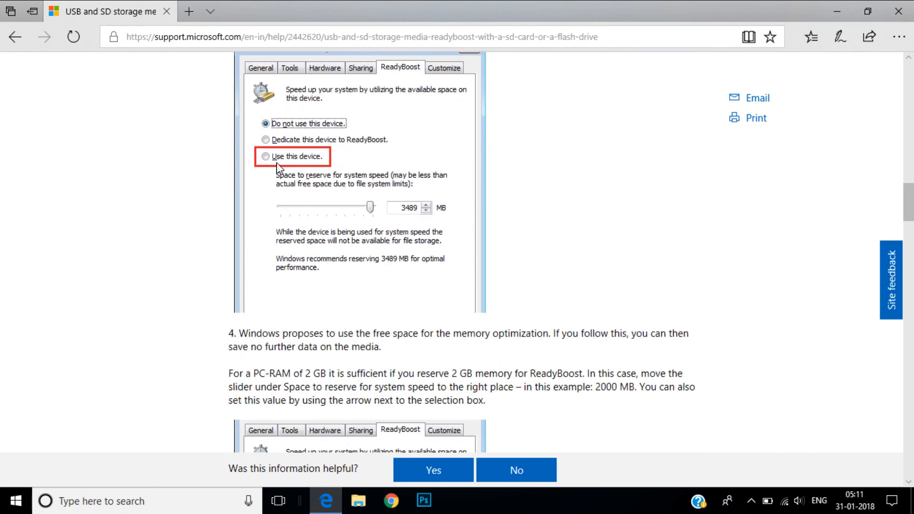
pyautogui.moveTo(293, 175)
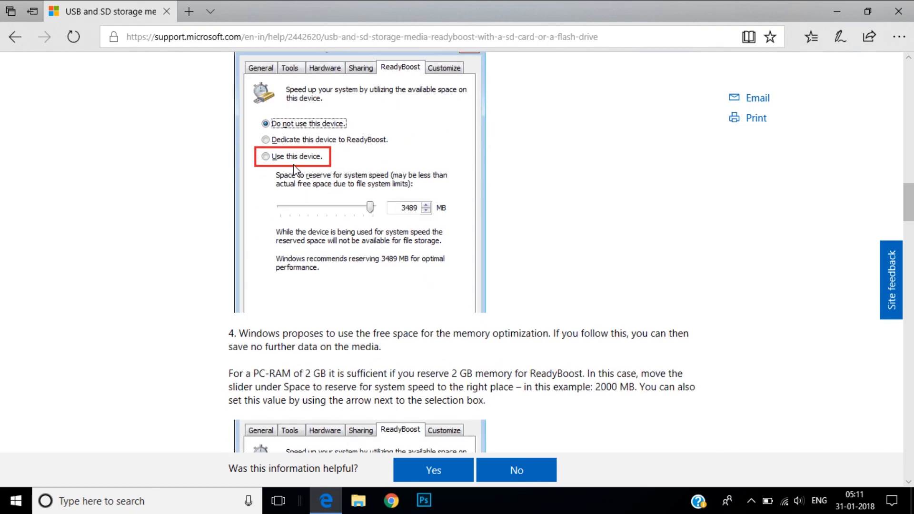
# Step: Scroll on through steps 4–6: the 2000 MB slider, OK, and the ReadyBoost.sfcache file
pyautogui.scroll(-3)
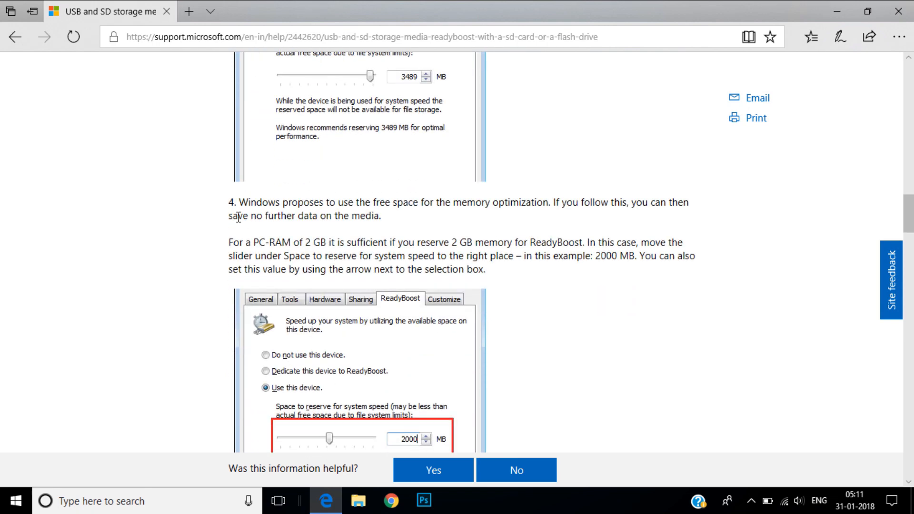
pyautogui.scroll(-3)
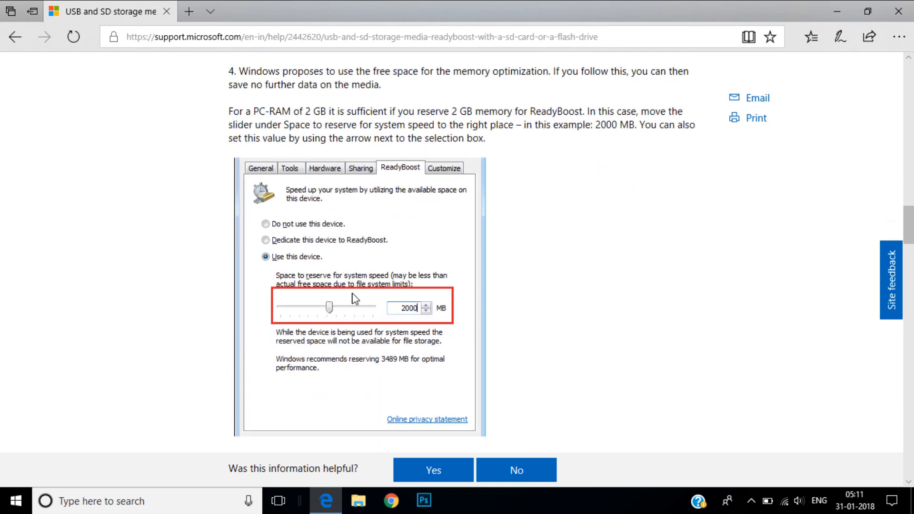
pyautogui.moveTo(407, 328)
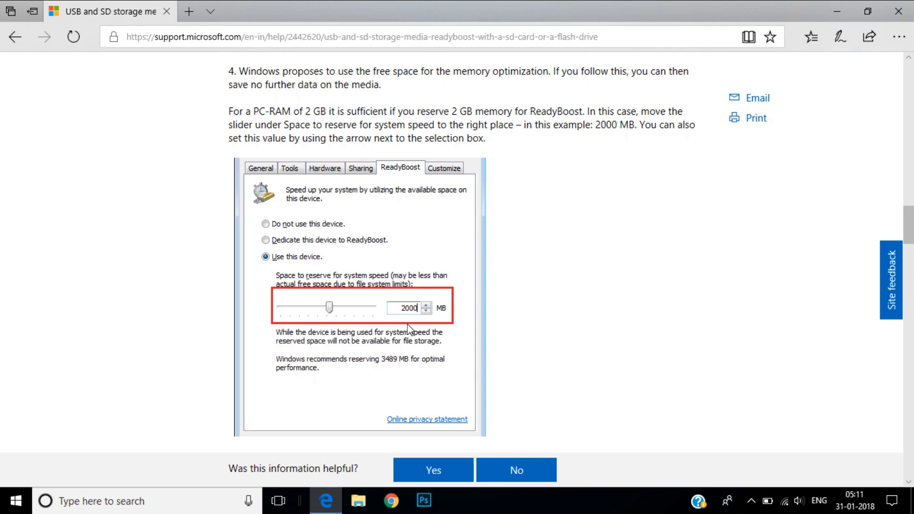
pyautogui.scroll(-3)
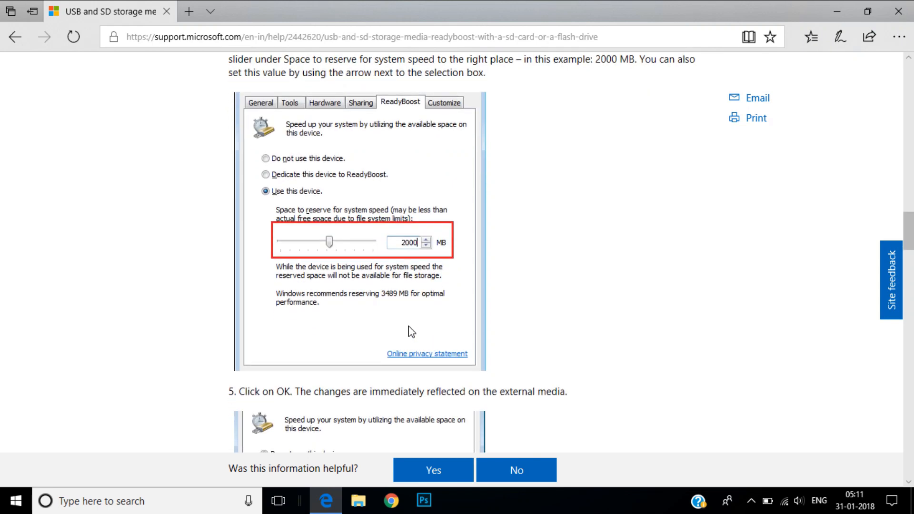
pyautogui.scroll(-3)
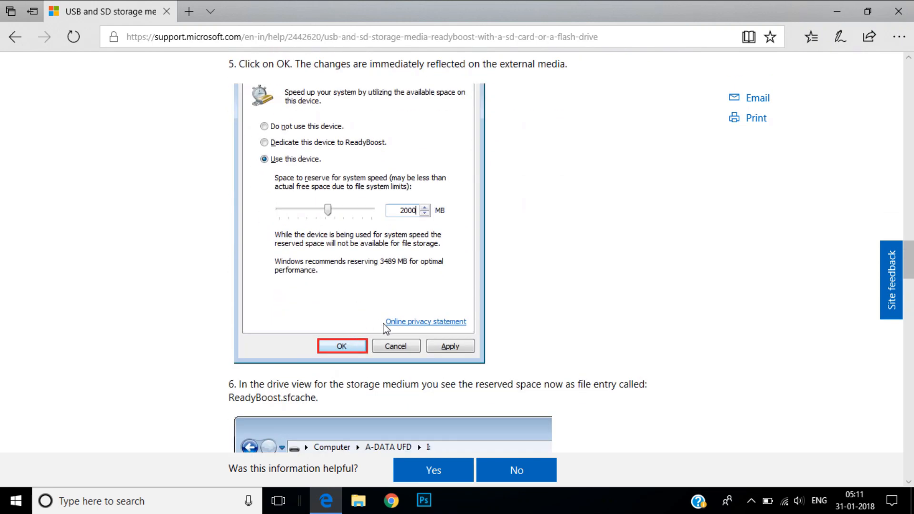
pyautogui.scroll(-3)
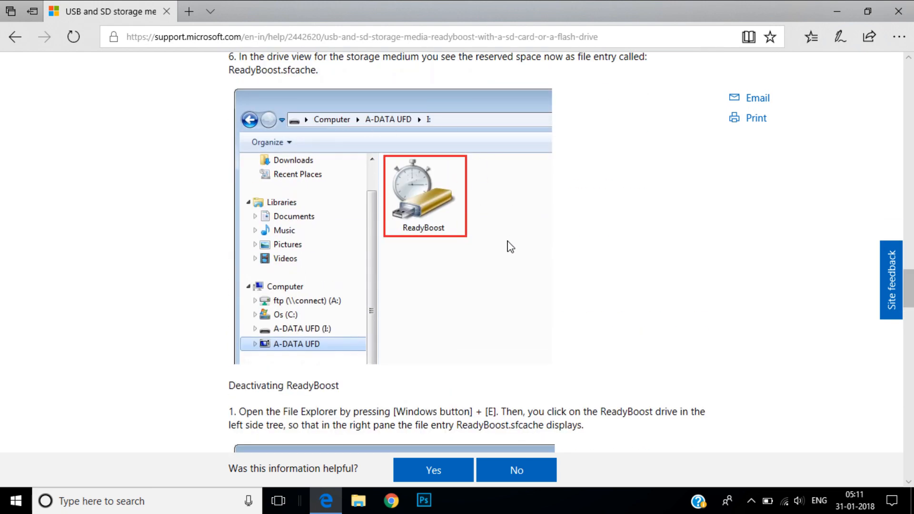
pyautogui.moveTo(427, 211)
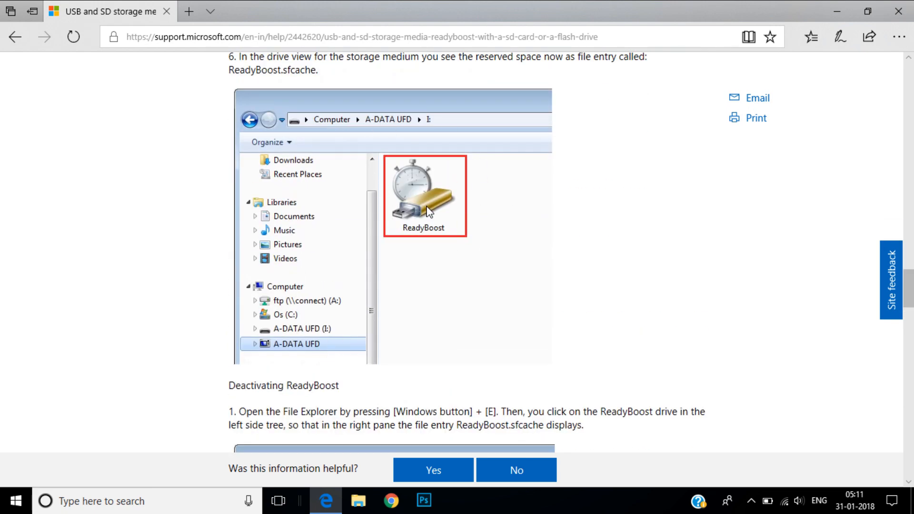
pyautogui.scroll(-3)
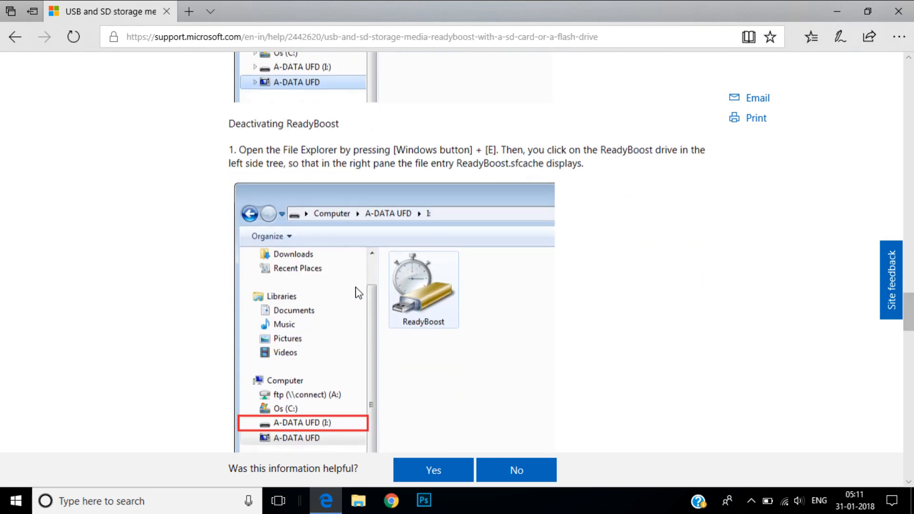
# Step: Scroll through the Deactivating ReadyBoost steps to the Last Updated date and page footer
pyautogui.scroll(-3)
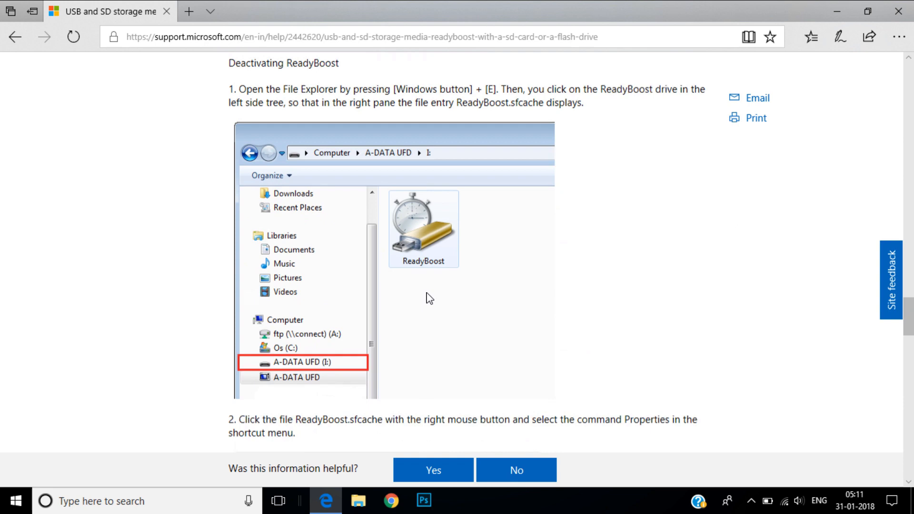
pyautogui.scroll(-3)
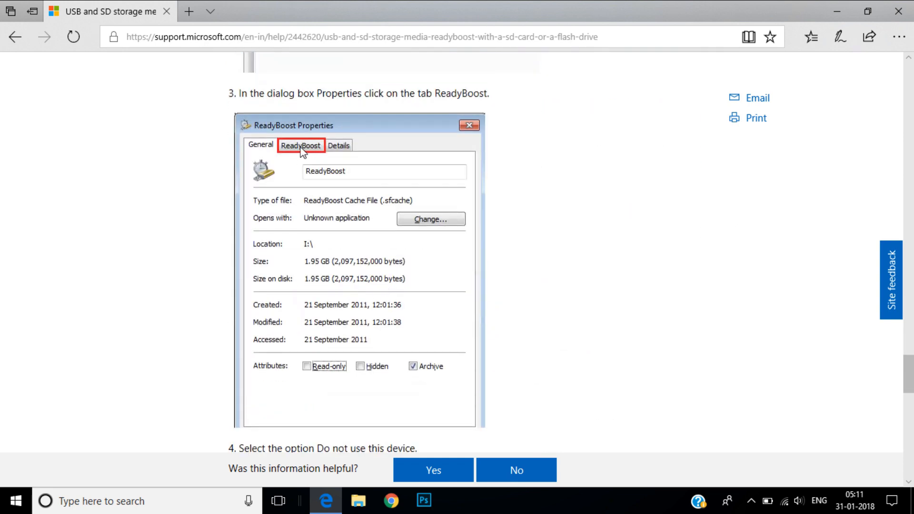
pyautogui.scroll(-3)
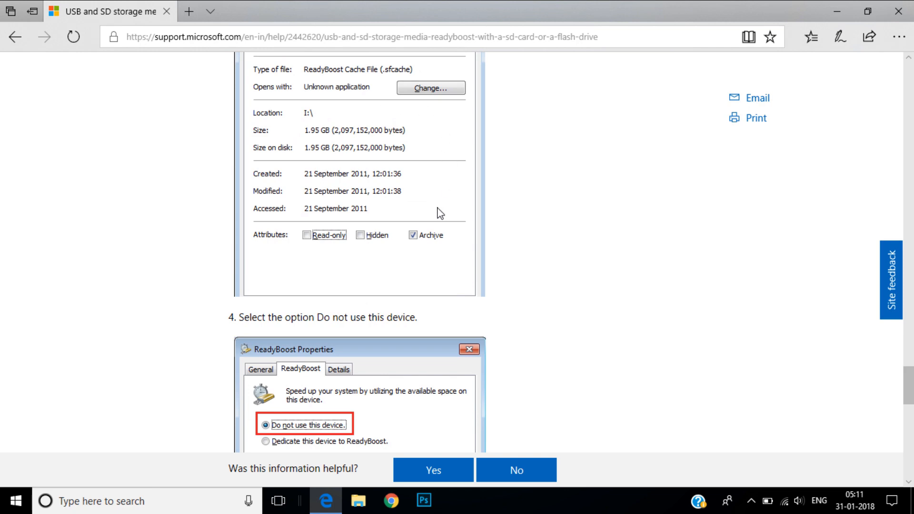
pyautogui.scroll(-3)
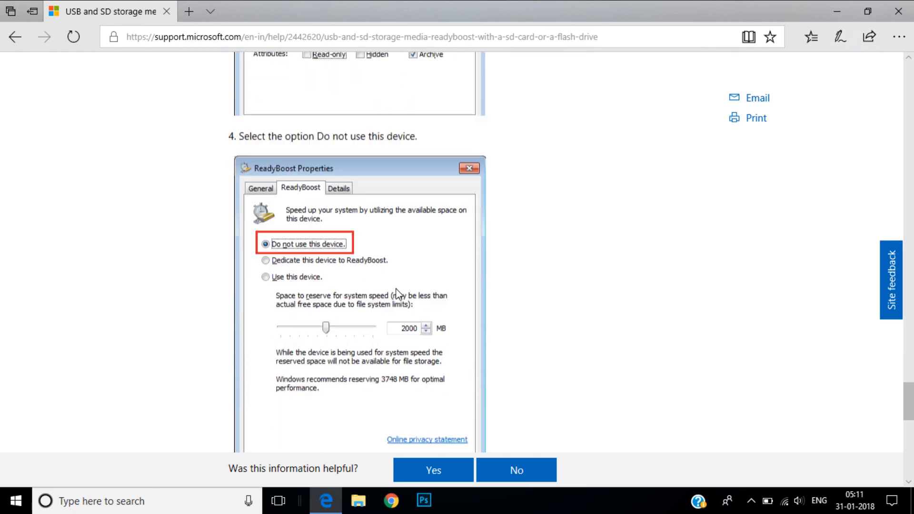
pyautogui.scroll(-3)
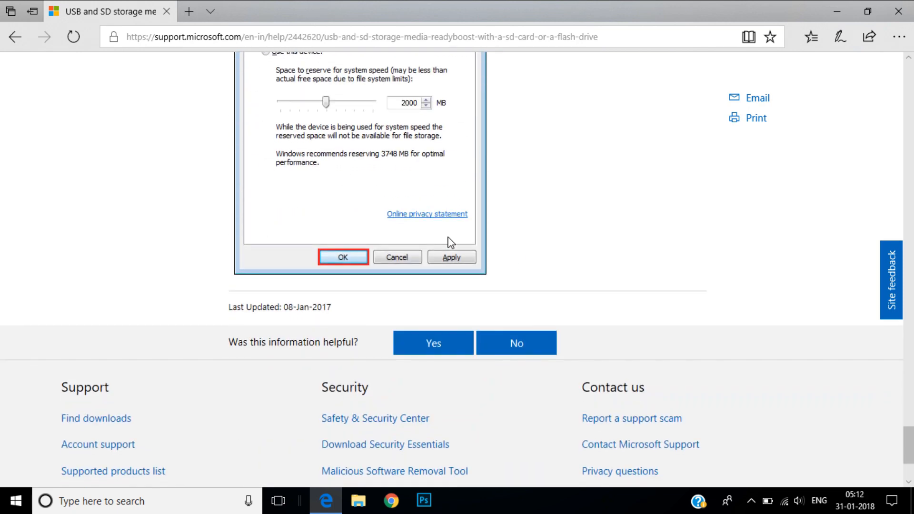